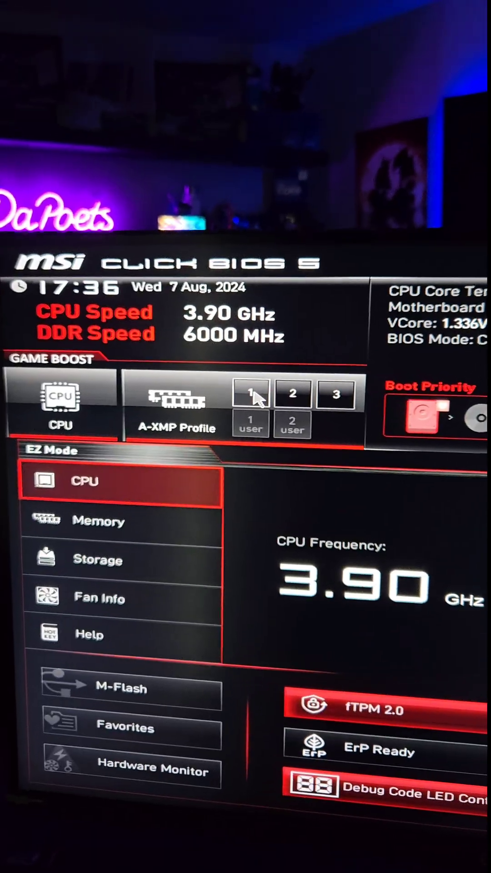
# Step: Enable A-XMP Profile 1 and save the configuration so the system restarts with it
pyautogui.click(251, 393)
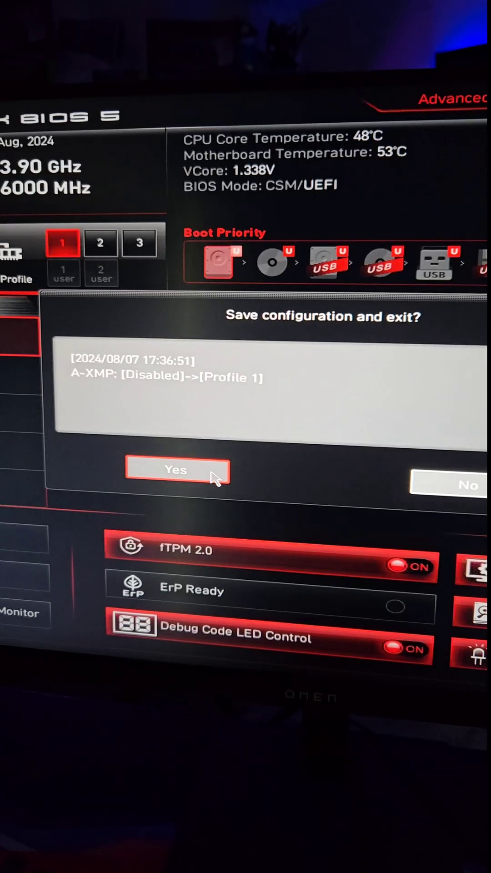
pyautogui.click(175, 469)
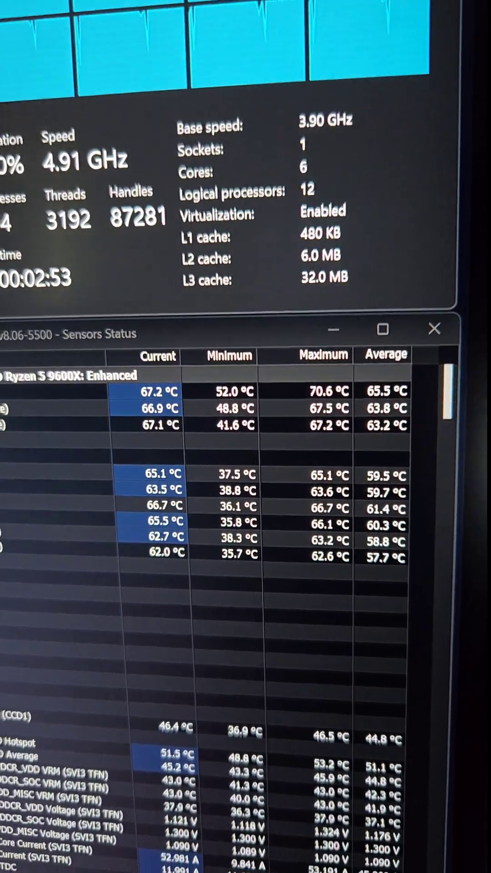
# Step: After reviewing HWiNFO readings, switch the memory overclock to A-XMP Profile 2 (DDR 8000 MHz)
pyautogui.scroll(-3)
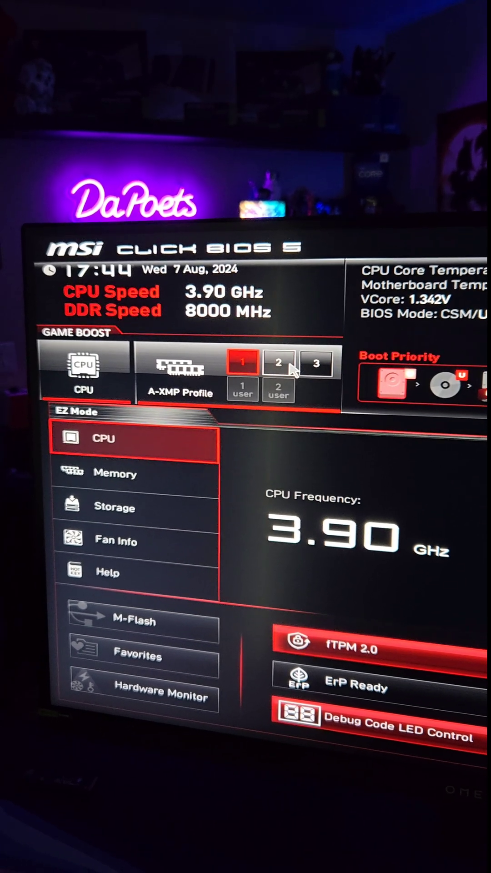
pyautogui.click(276, 354)
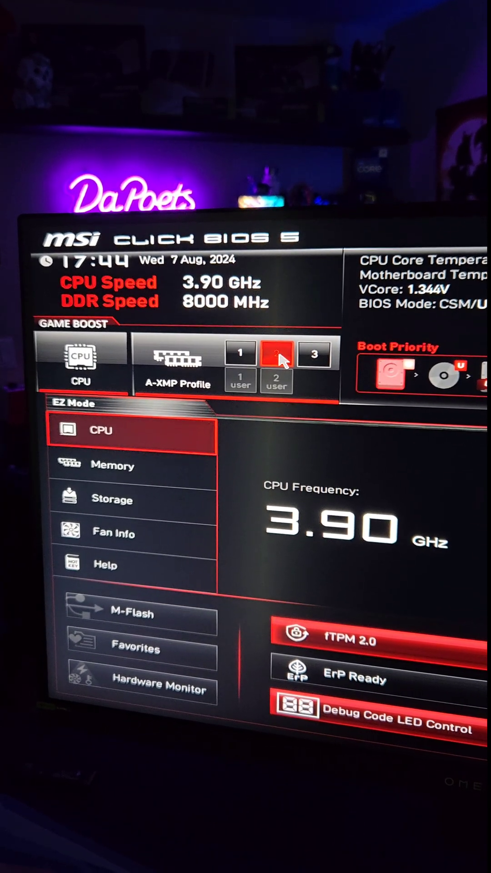